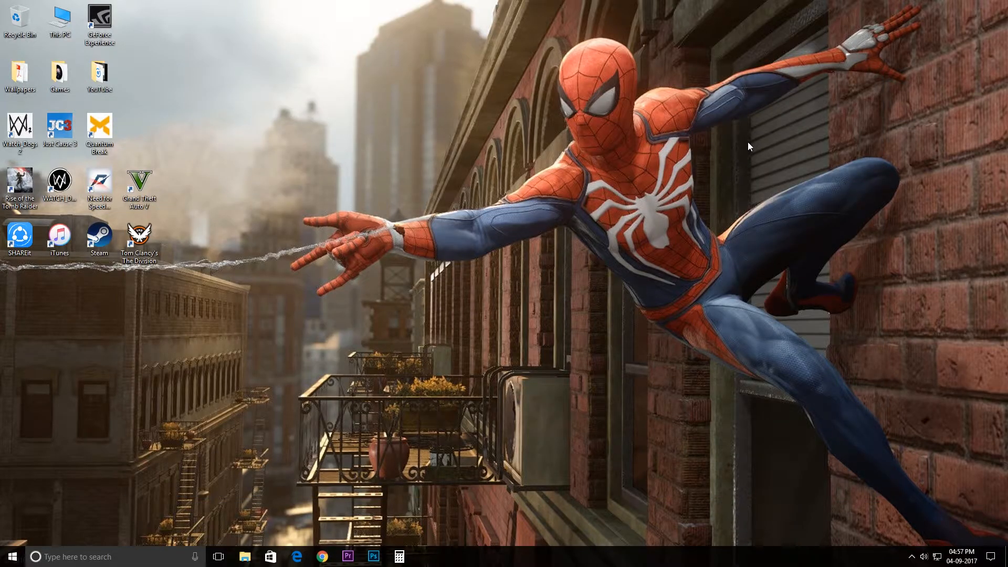
{"action": "mouse_move", "coordinate": [326, 507]}
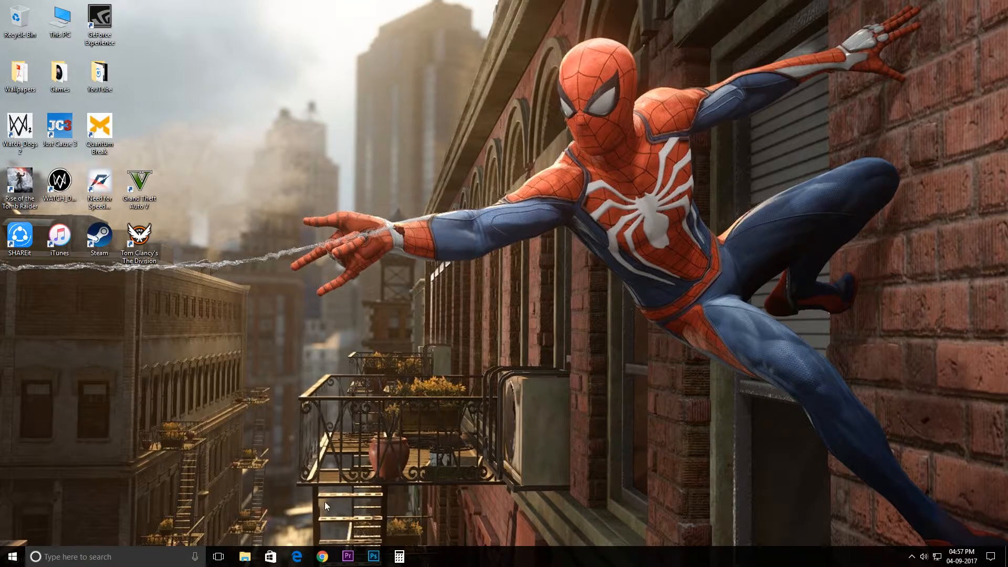
Step: In Microsoft Store, browse the Xbox Live games collection and scroll down to Forza Horizon 3
{"action": "left_click", "coordinate": [270, 557]}
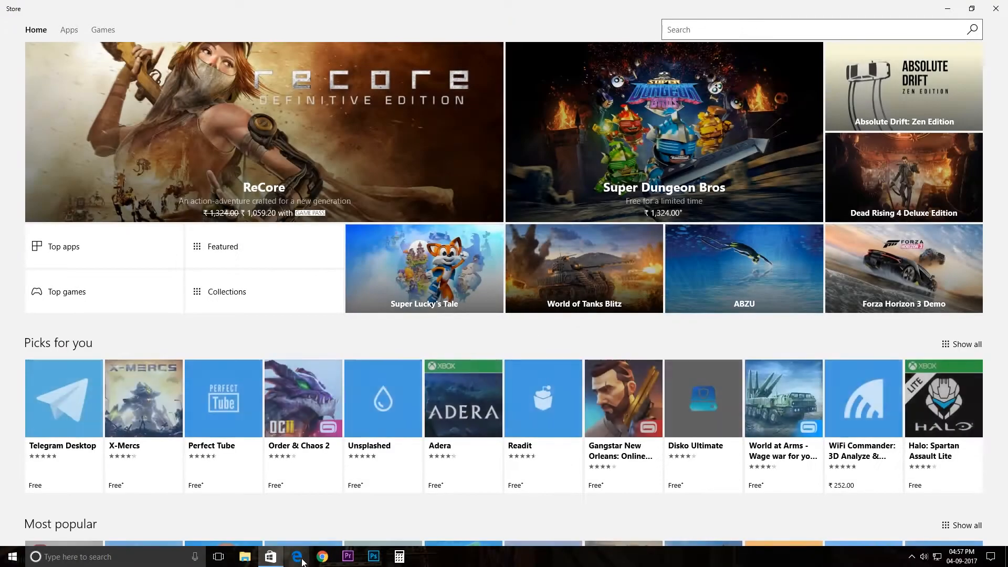
{"action": "left_click", "coordinate": [226, 292]}
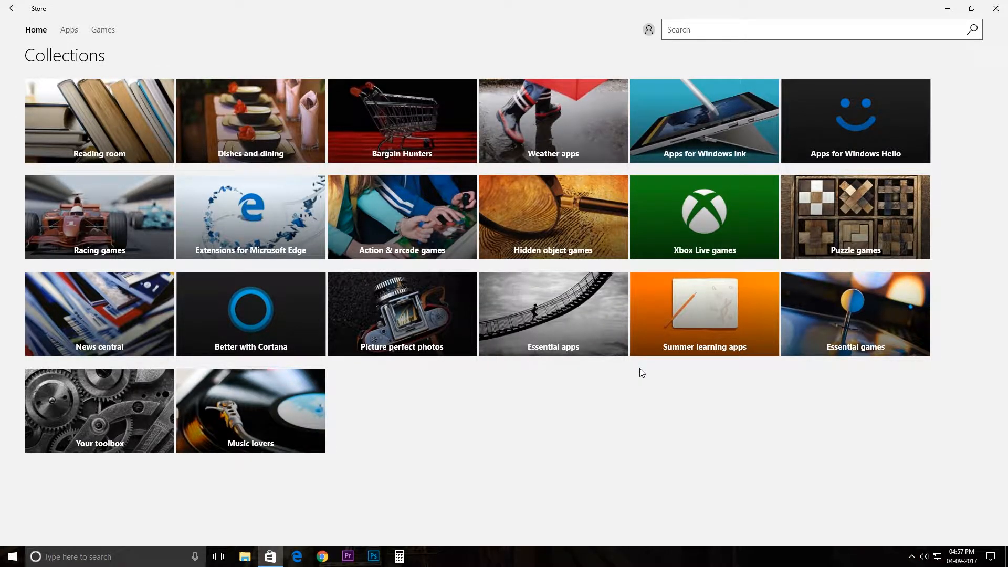
{"action": "left_click", "coordinate": [705, 217]}
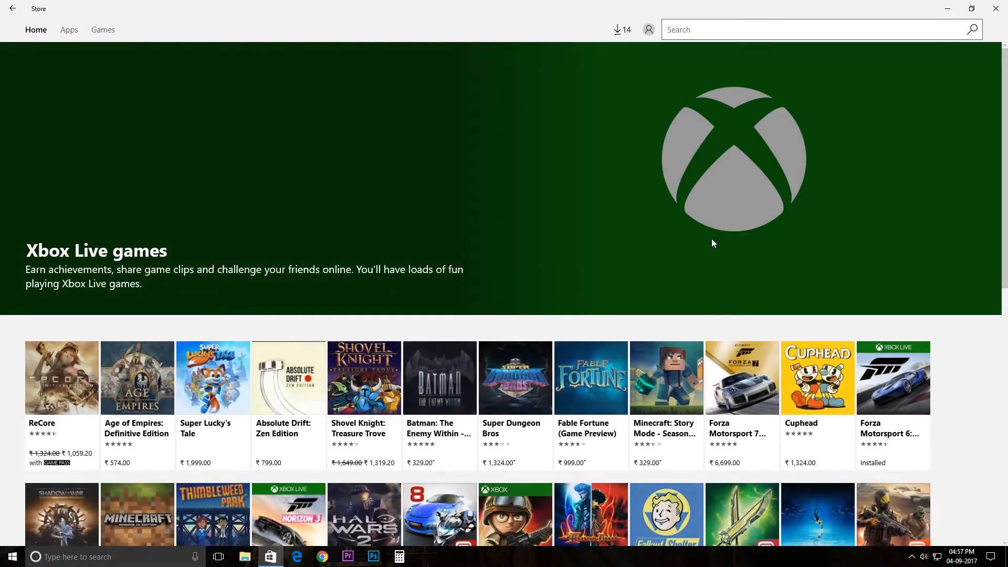
{"action": "mouse_move", "coordinate": [727, 249]}
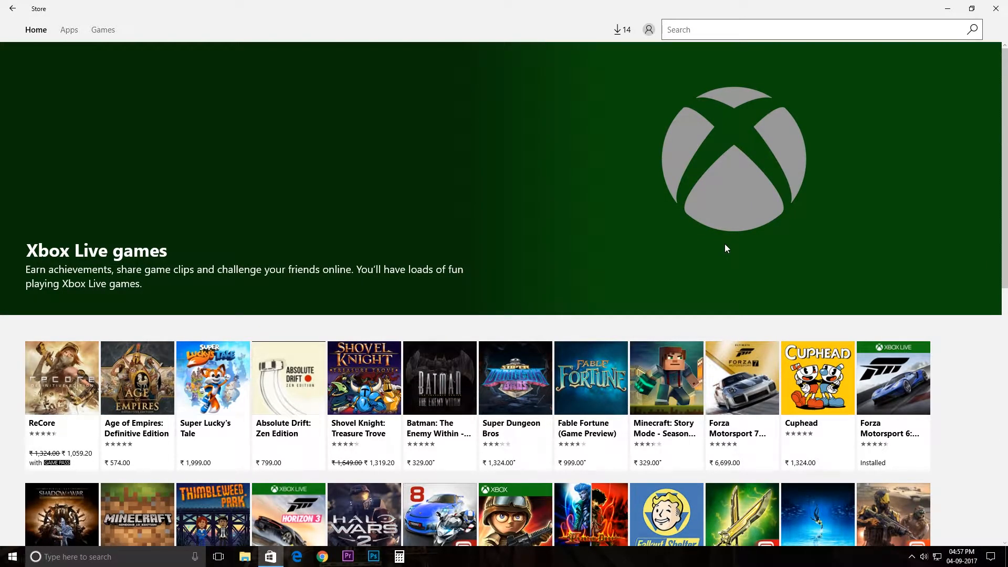
{"action": "scroll", "scroll_direction": "down", "scroll_amount": 3}
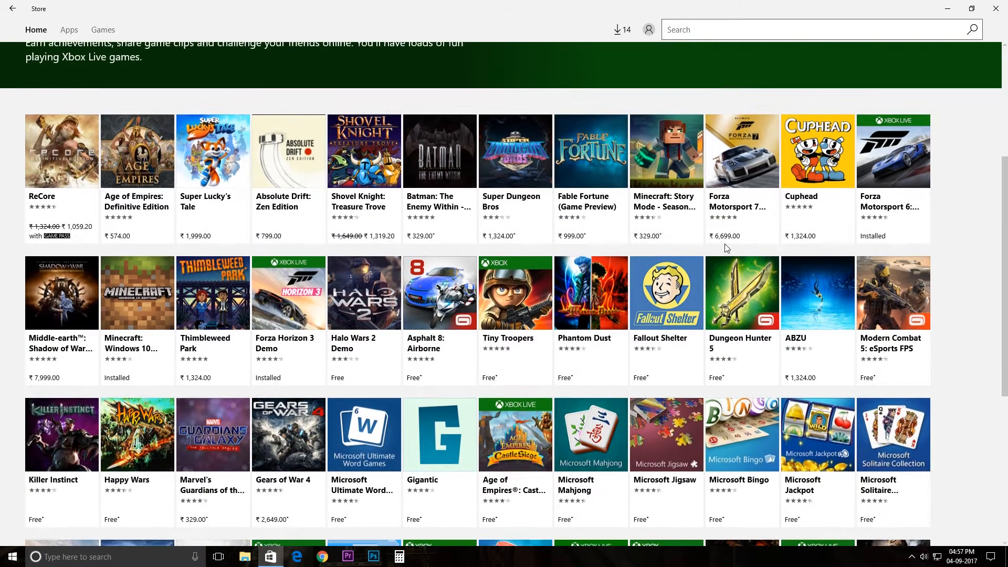
{"action": "scroll", "scroll_direction": "down", "scroll_amount": 3}
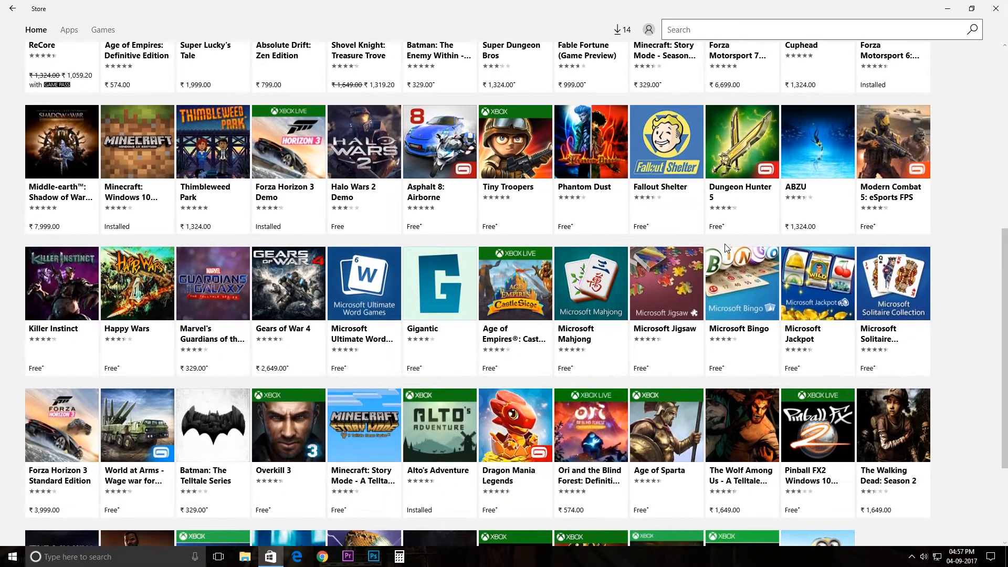
{"action": "scroll", "scroll_direction": "down", "scroll_amount": 3}
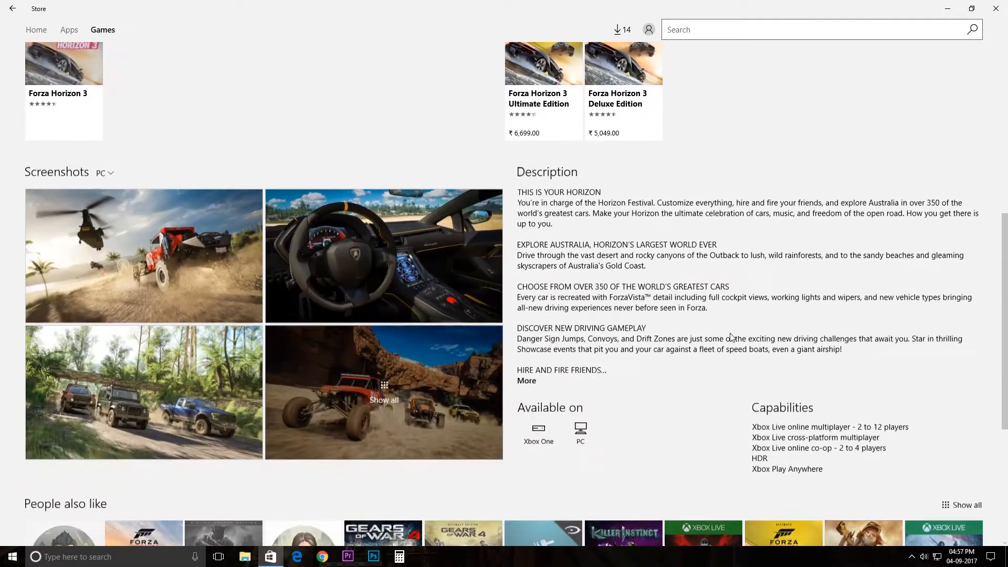
{"action": "scroll", "scroll_direction": "down", "scroll_amount": 3}
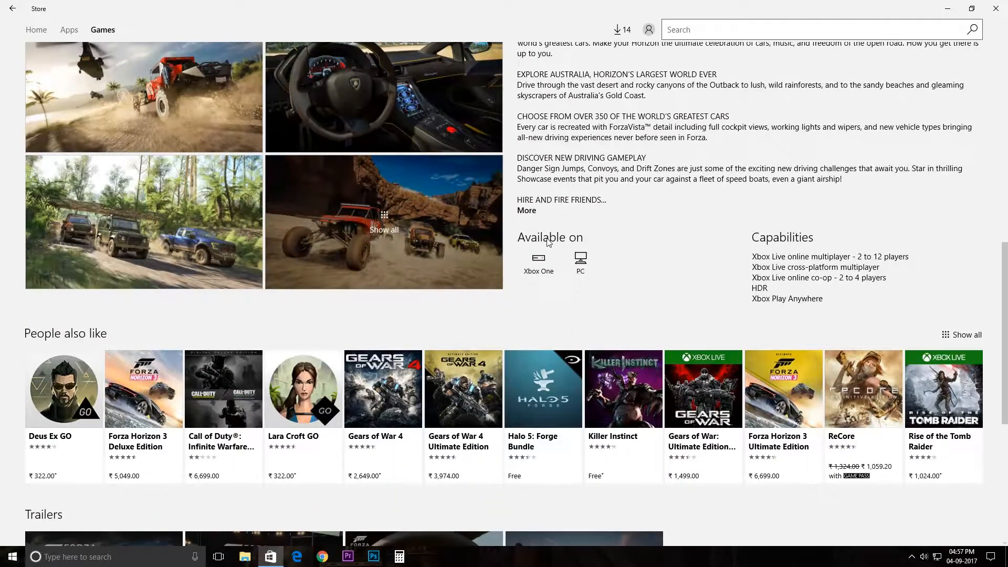
{"action": "mouse_move", "coordinate": [551, 278]}
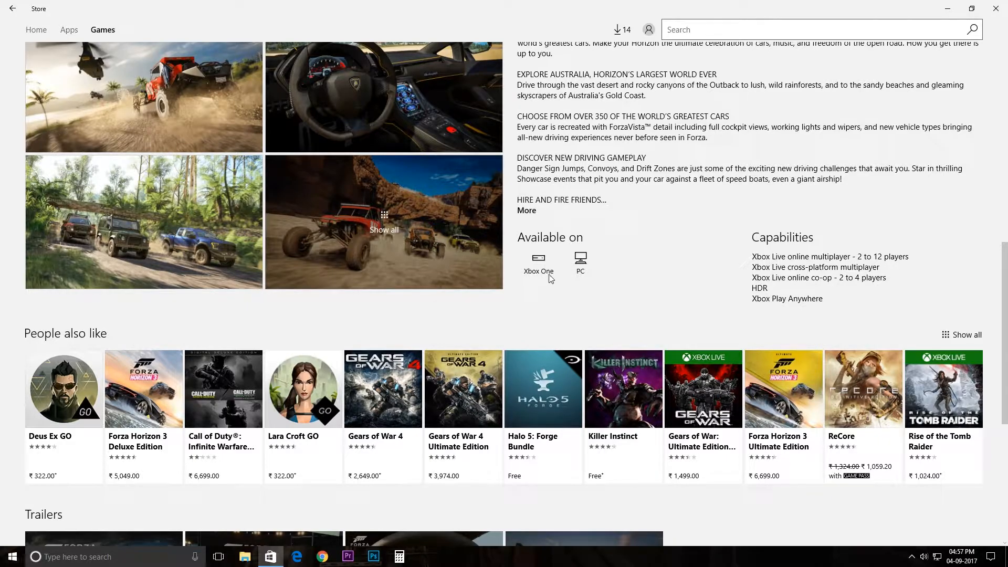
{"action": "mouse_move", "coordinate": [587, 288]}
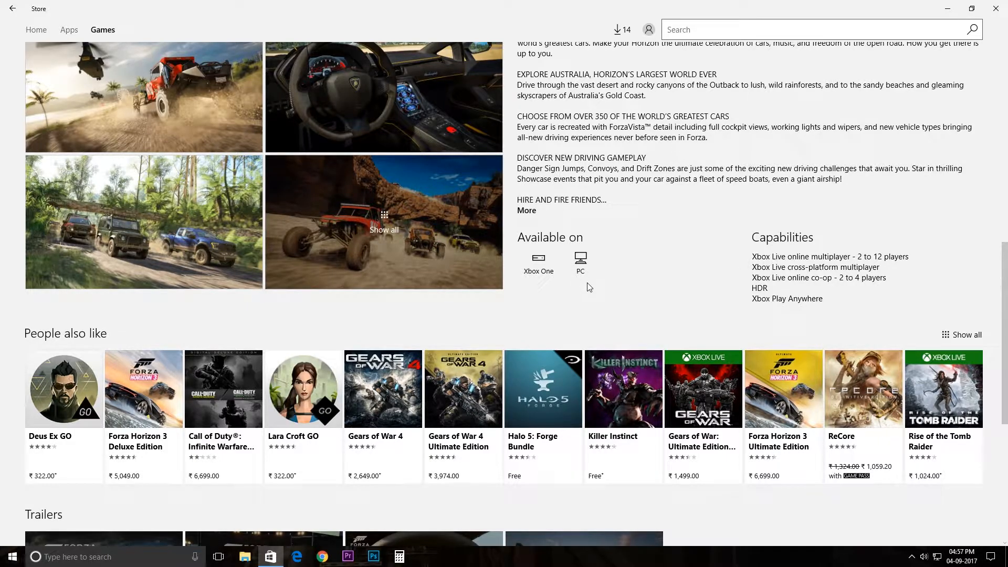
{"action": "mouse_move", "coordinate": [548, 284]}
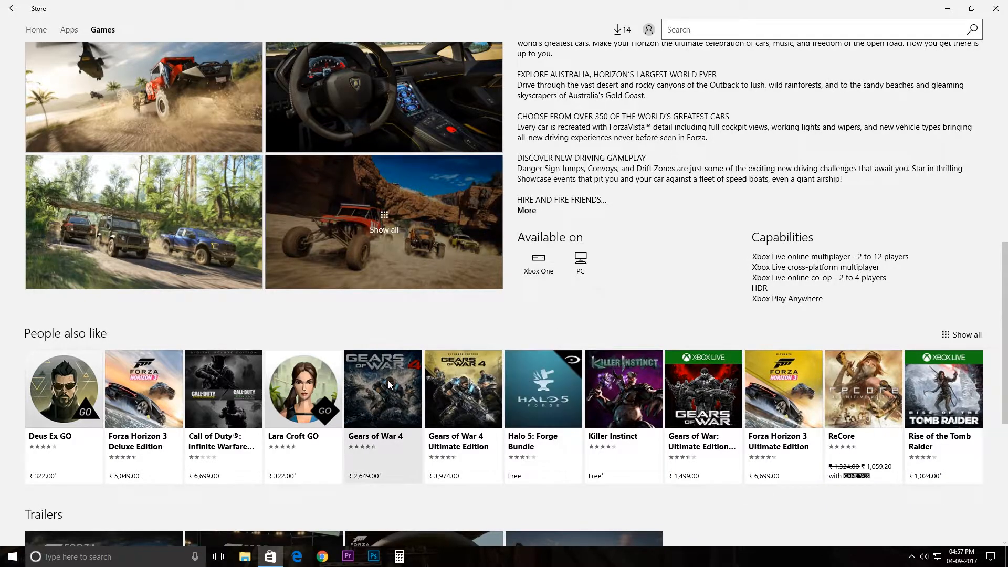
Step: Open Gears of War 4 from People also like and scroll down to its capabilities
{"action": "left_click", "coordinate": [383, 389]}
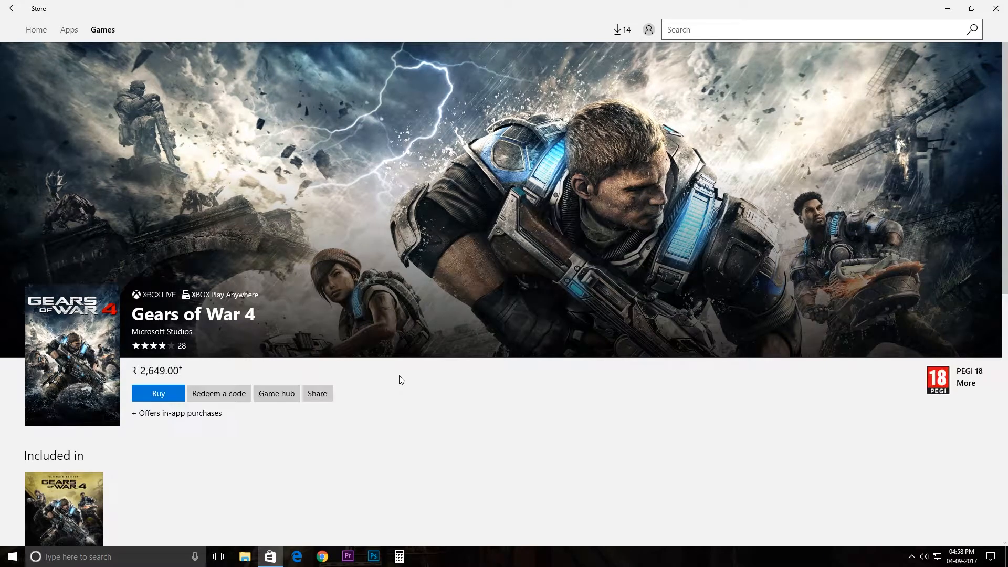
{"action": "scroll", "scroll_direction": "down", "scroll_amount": 3}
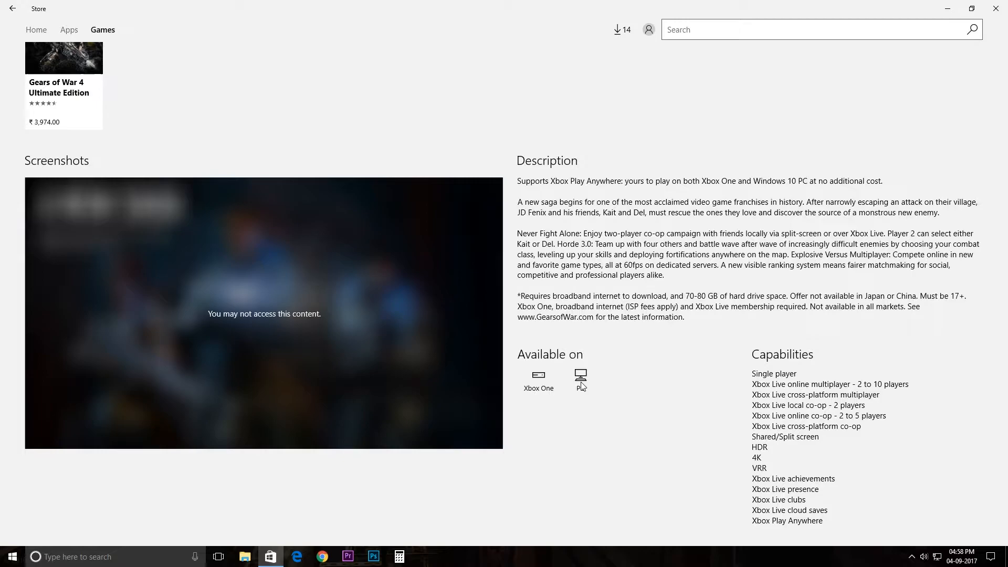
{"action": "mouse_move", "coordinate": [670, 306]}
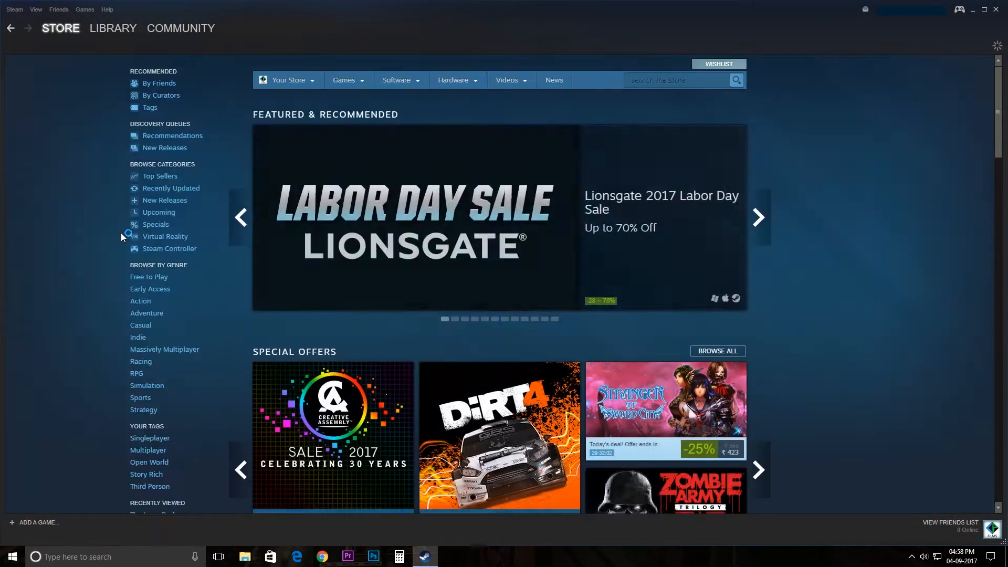
Step: Switch Steam to the LIBRARY tab to see installed games like Quantum Break
{"action": "left_click", "coordinate": [112, 28]}
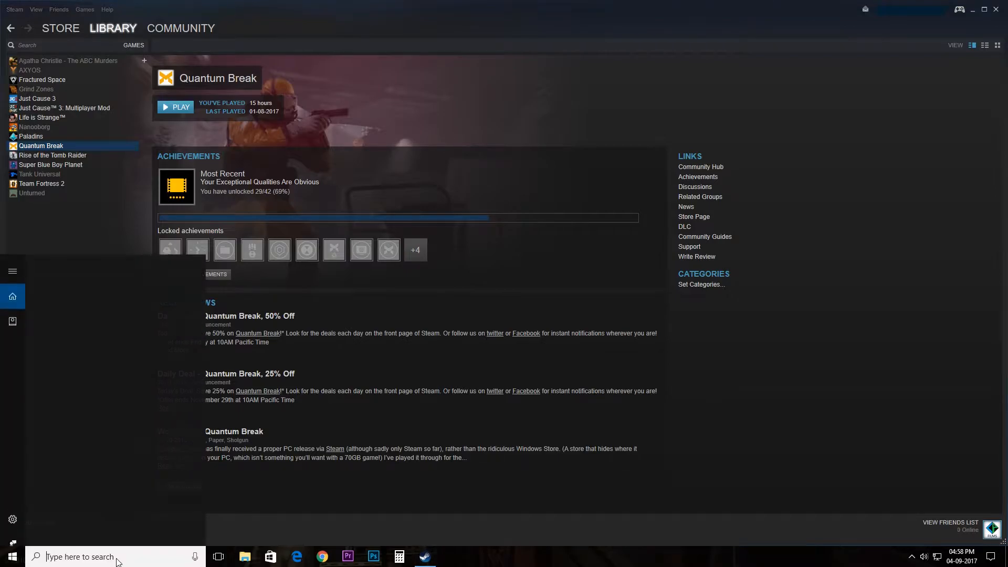
Step: Search 'xbo' in Start and launch the Xbox app
{"action": "type", "text": "xbo"}
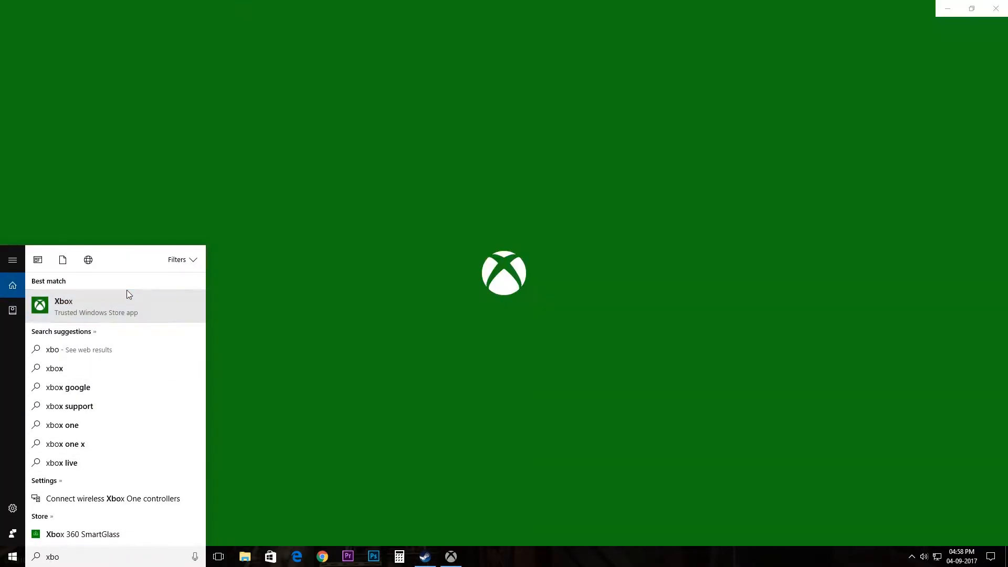
{"action": "left_click", "coordinate": [63, 307]}
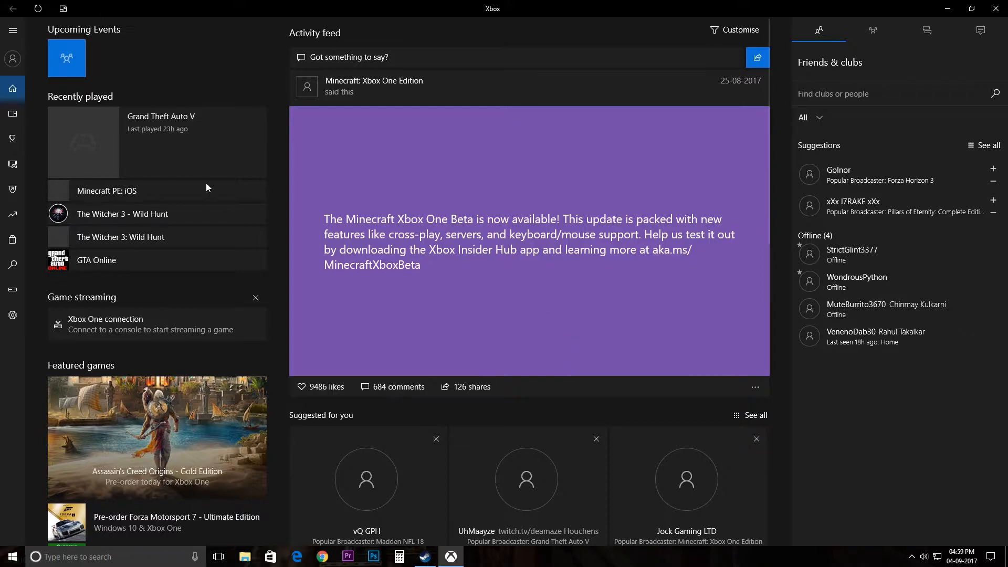
{"action": "left_click", "coordinate": [12, 114]}
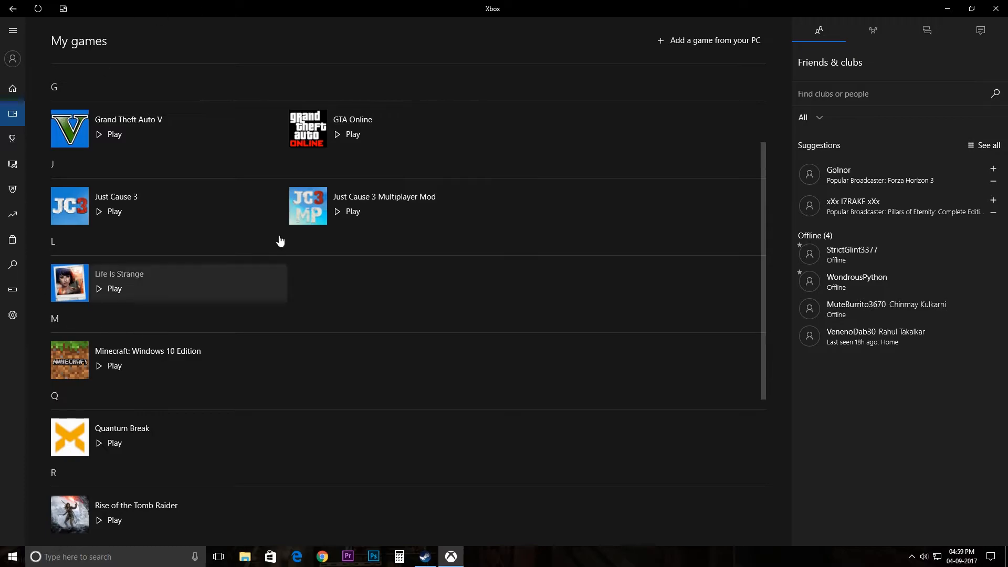
{"action": "mouse_move", "coordinate": [109, 182]}
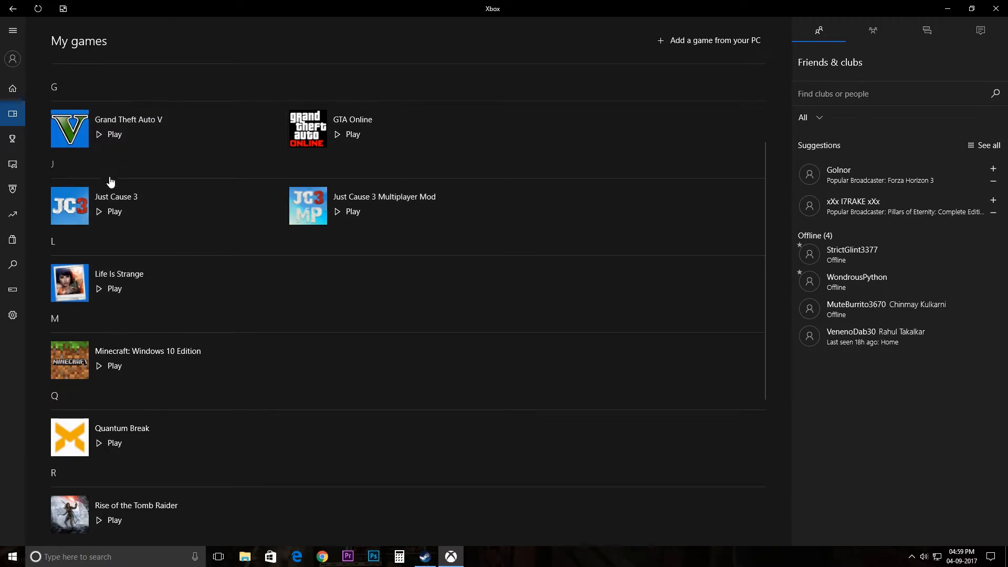
{"action": "mouse_move", "coordinate": [368, 128]}
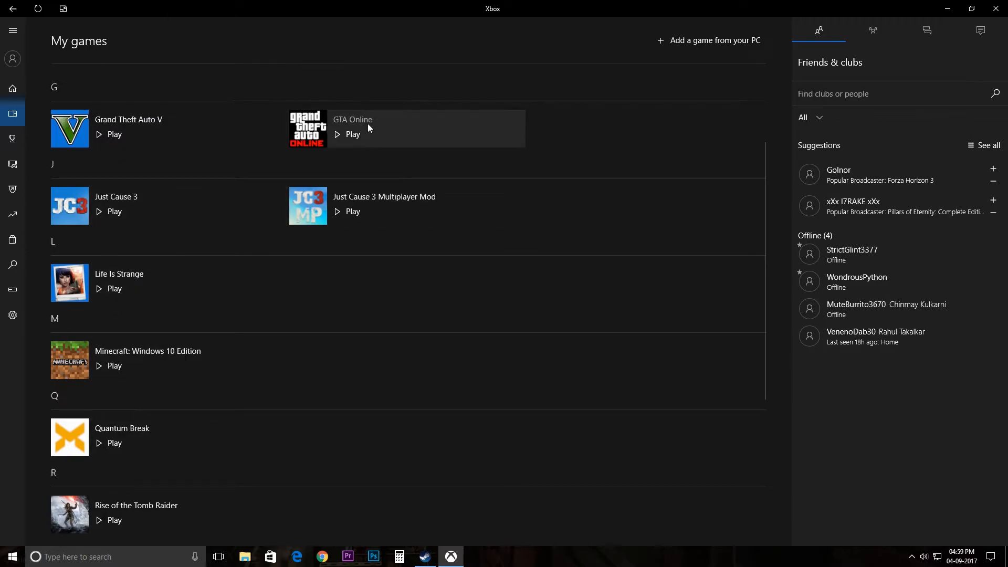
{"action": "mouse_move", "coordinate": [167, 341]}
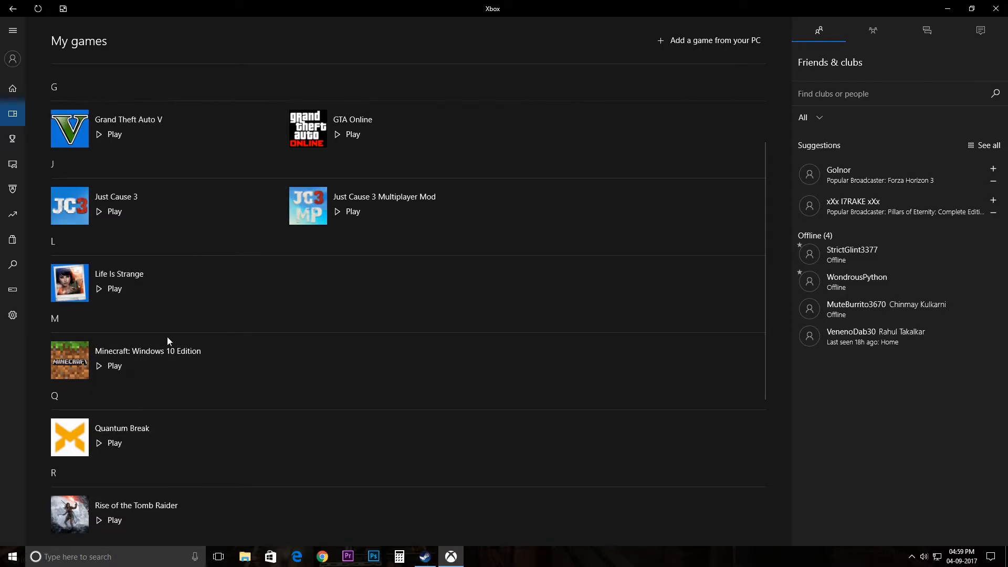
{"action": "mouse_move", "coordinate": [11, 85]}
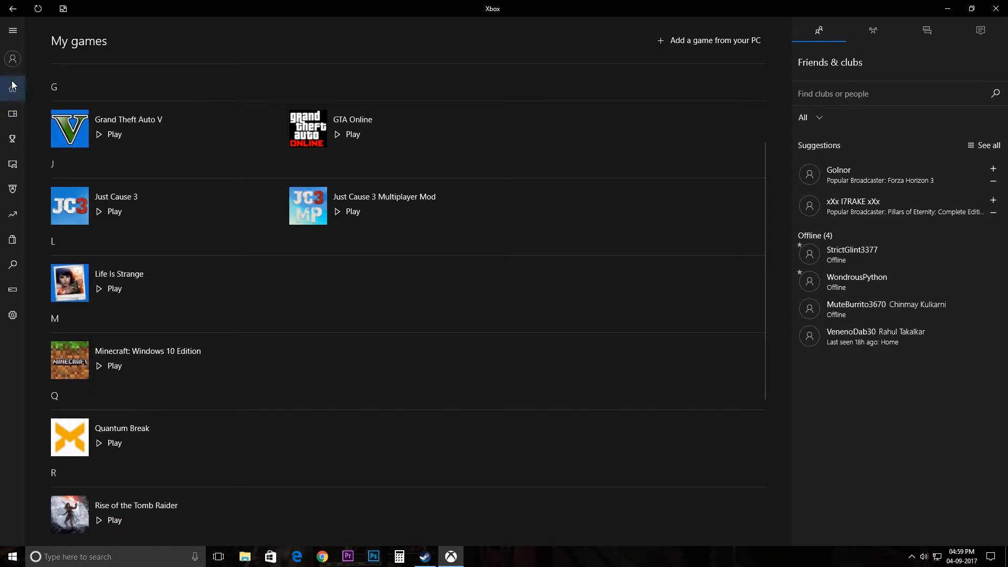
{"action": "left_click", "coordinate": [11, 88]}
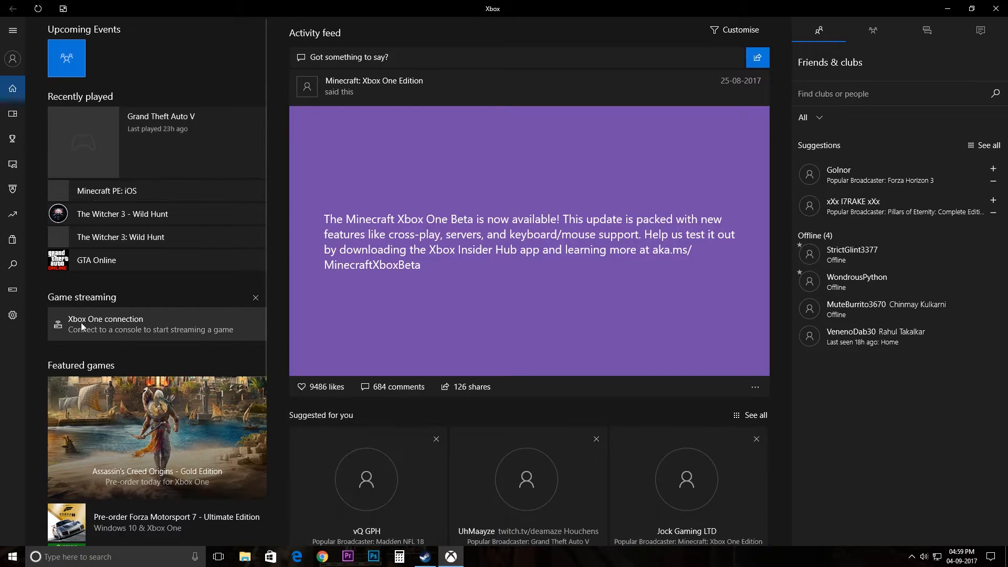
{"action": "mouse_move", "coordinate": [113, 305]}
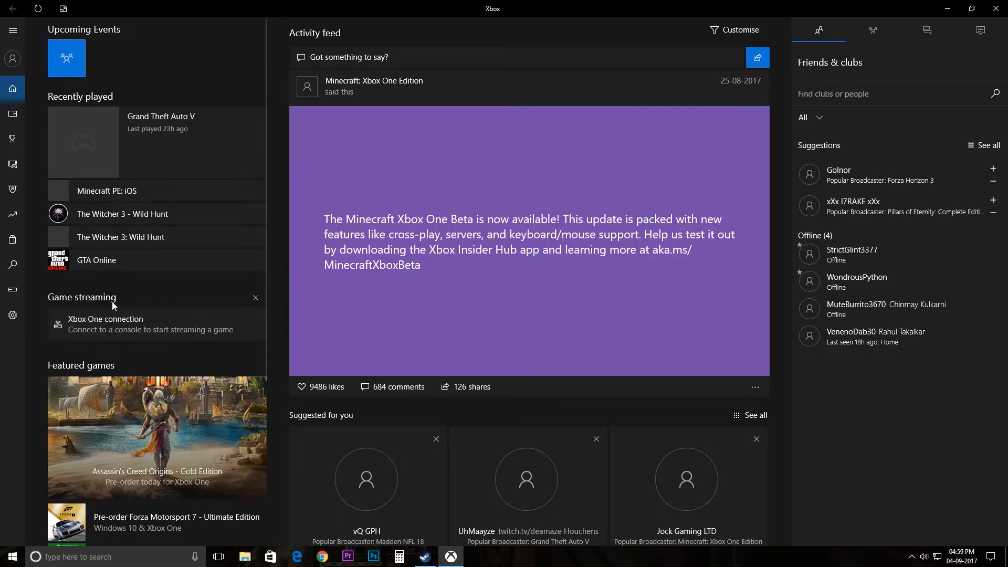
{"action": "mouse_move", "coordinate": [74, 345]}
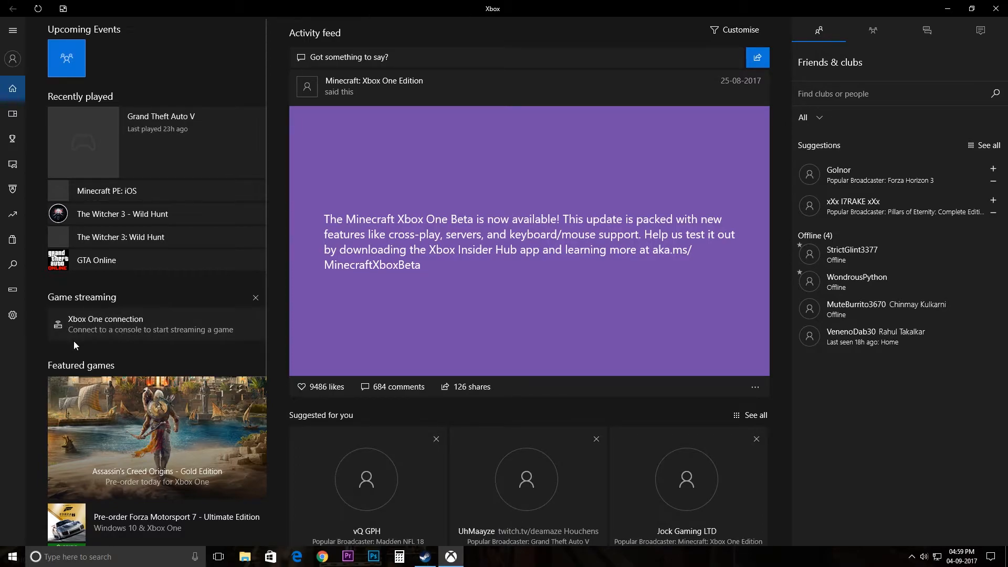
{"action": "mouse_move", "coordinate": [163, 339]}
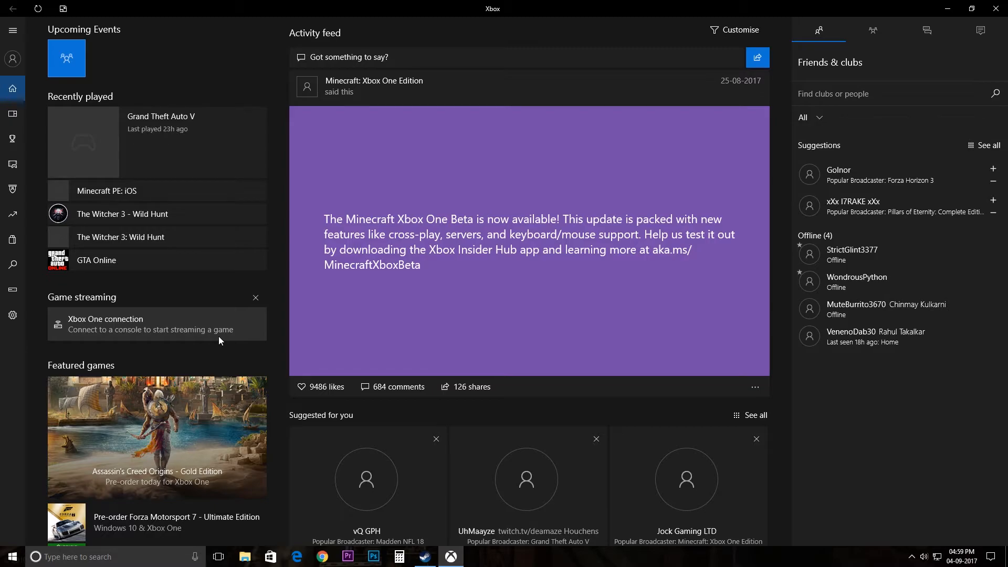
{"action": "mouse_move", "coordinate": [3, 132]}
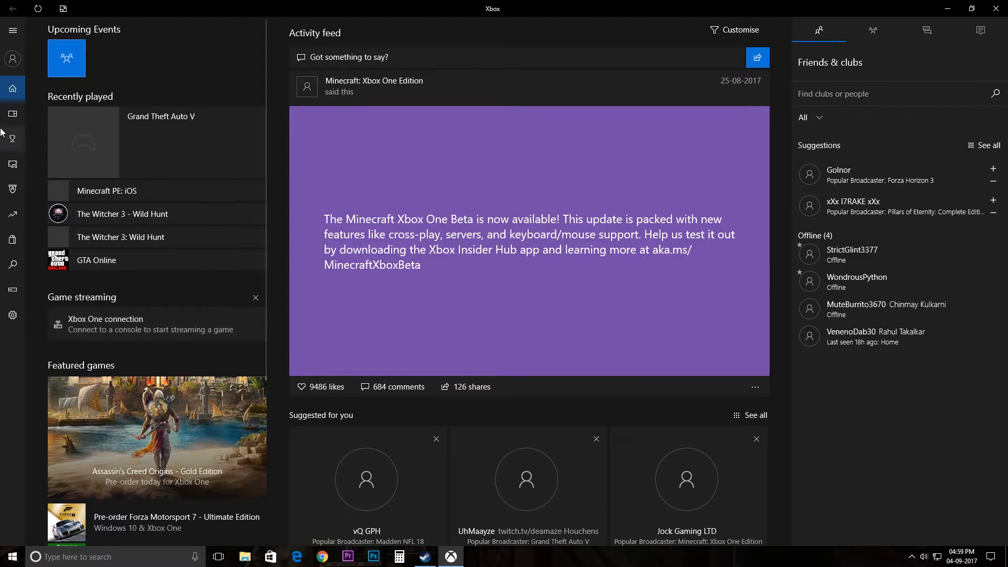
Step: Scroll the My games list and launch Forza Motorsport 6: Apex
{"action": "left_click", "coordinate": [11, 114]}
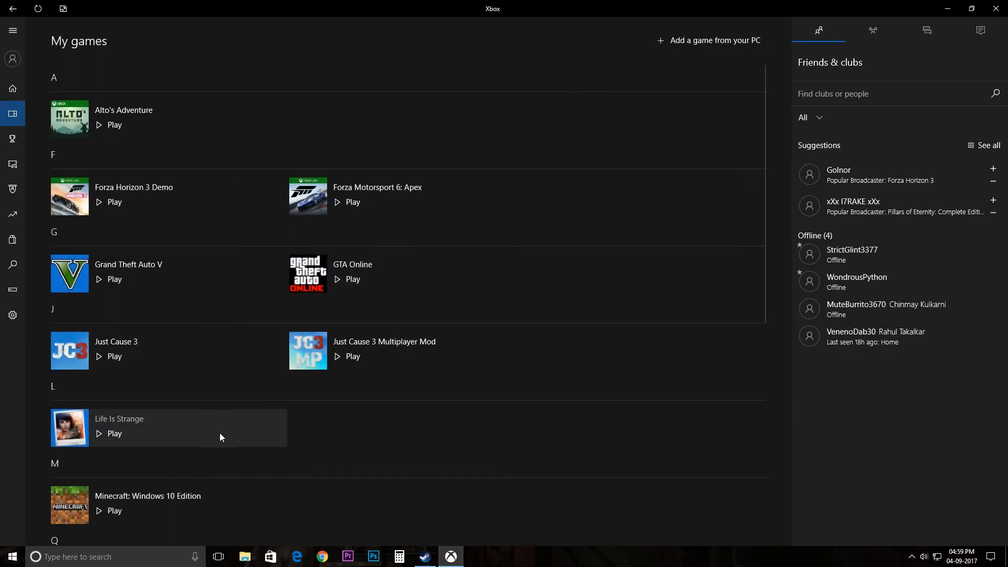
{"action": "scroll", "scroll_direction": "down", "scroll_amount": 3}
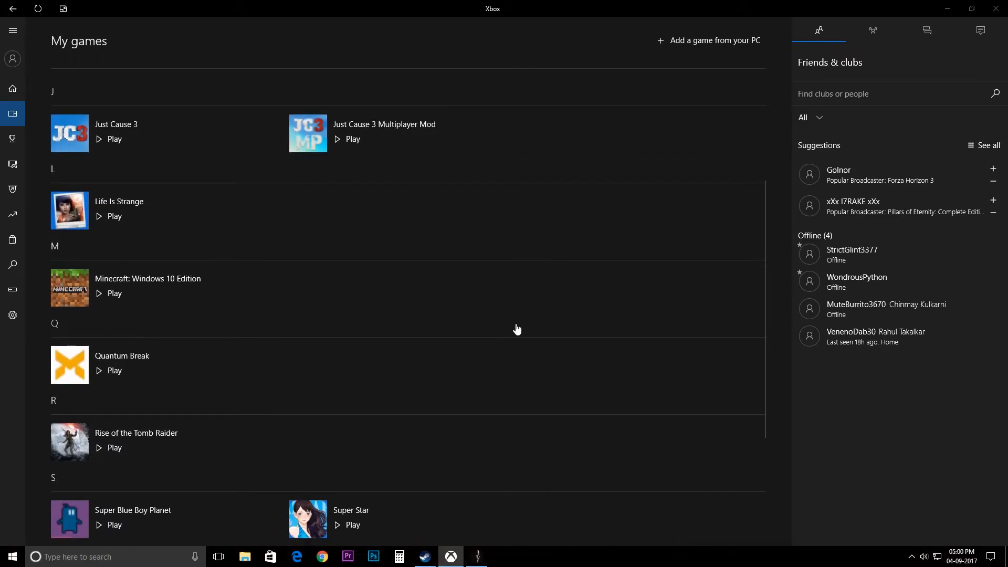
{"action": "left_click", "coordinate": [114, 370]}
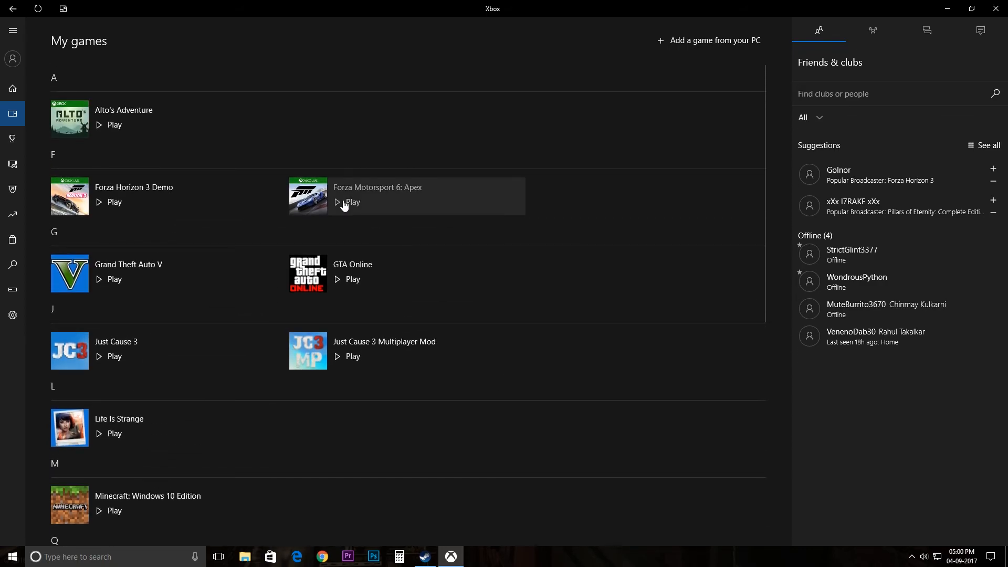
{"action": "mouse_move", "coordinate": [351, 202]}
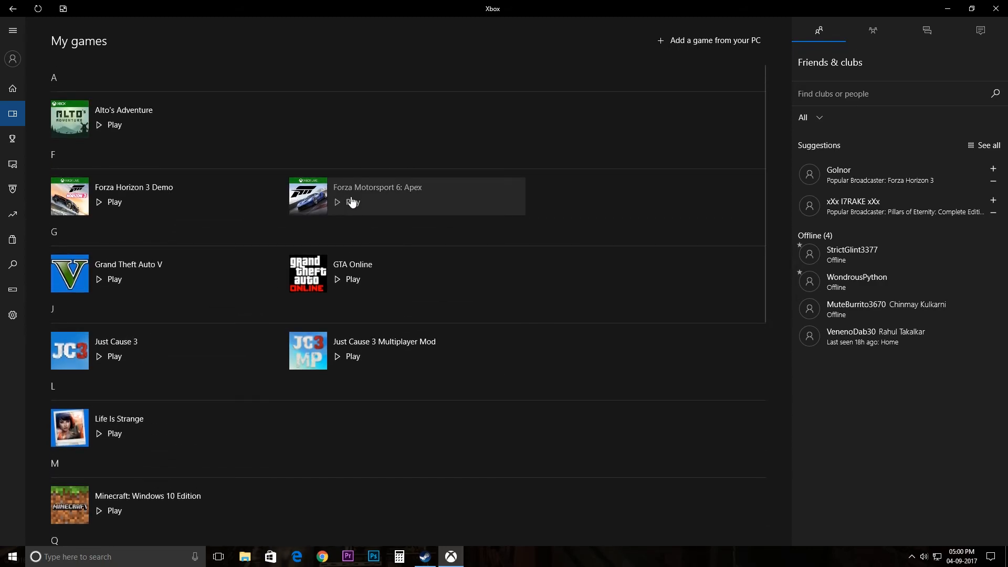
{"action": "left_click", "coordinate": [12, 88]}
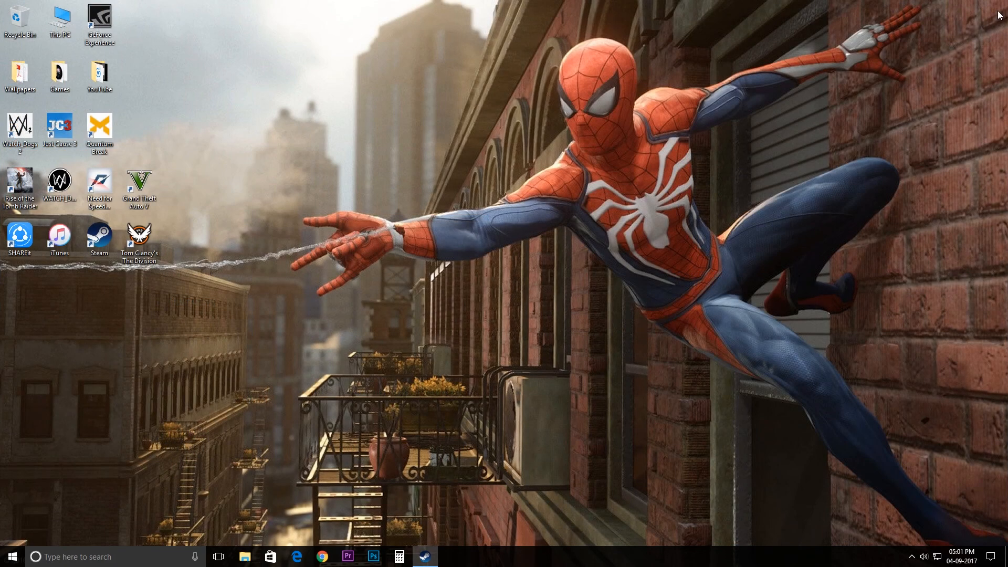
{"action": "mouse_move", "coordinate": [767, 212]}
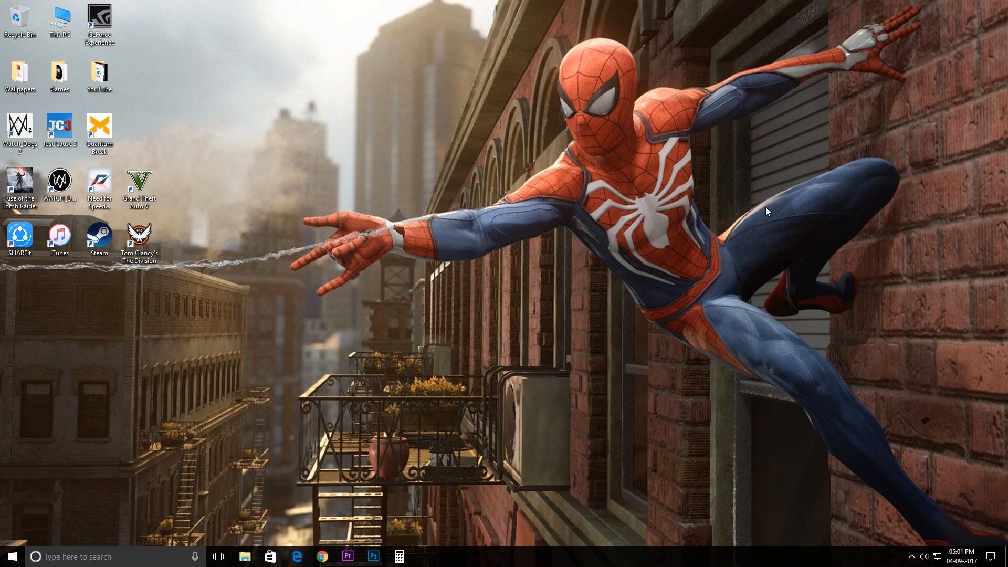